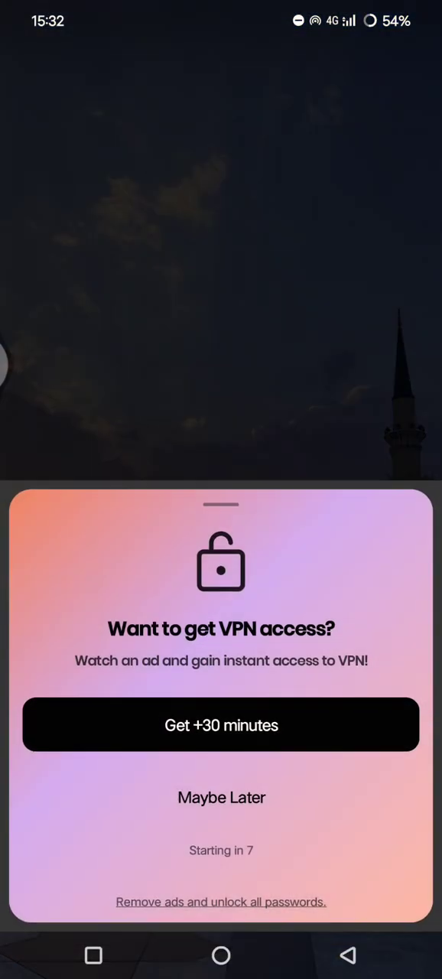
# Decline Instabridge's free VPN offer with 'Maybe Later'
pyautogui.click(221, 797)
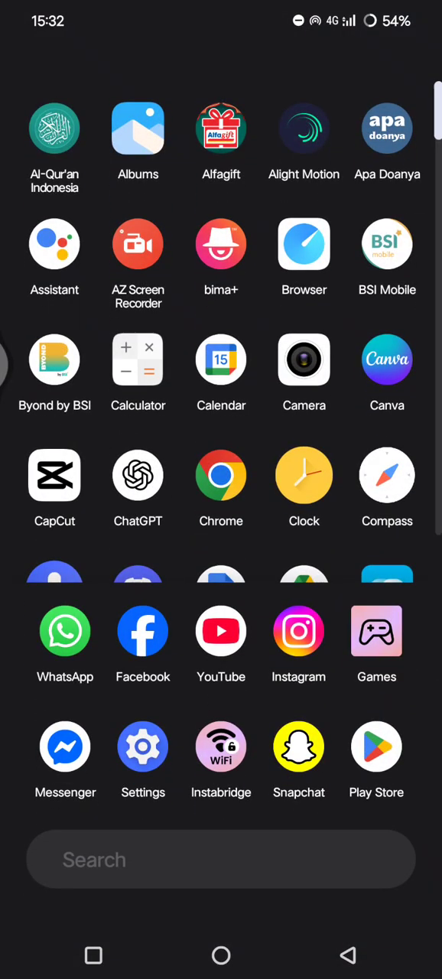
# Find Settings in the app drawer and open it
pyautogui.scroll(3)
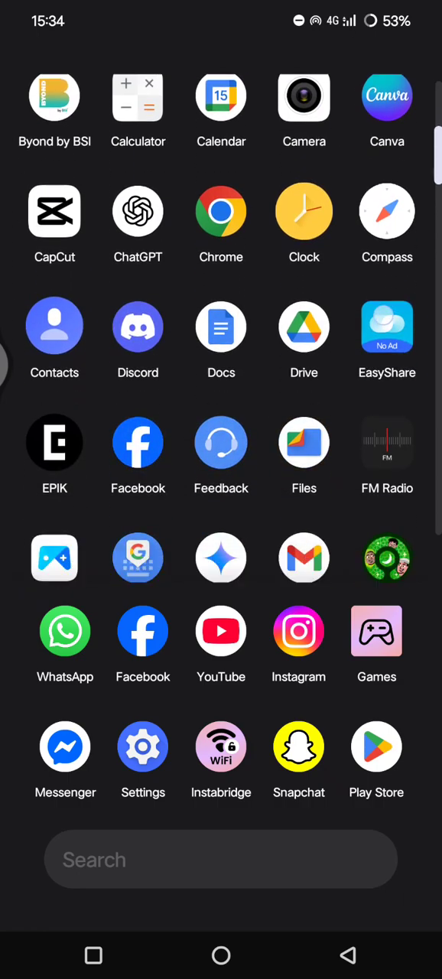
pyautogui.scroll(-3)
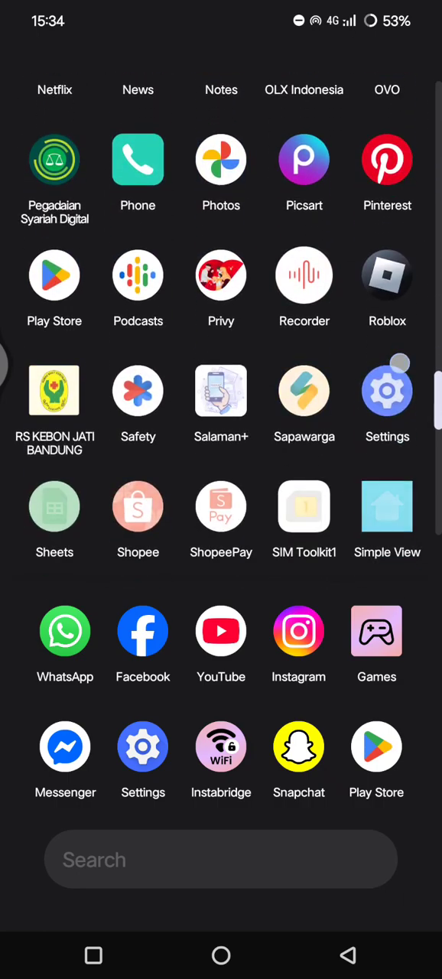
pyautogui.click(388, 391)
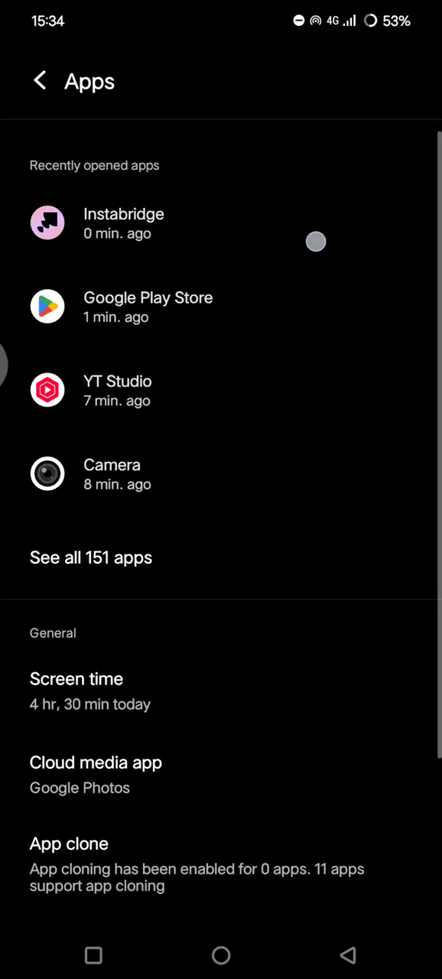
# Clear Instabridge's stored data from its Storage & cache page, then return home
pyautogui.click(122, 224)
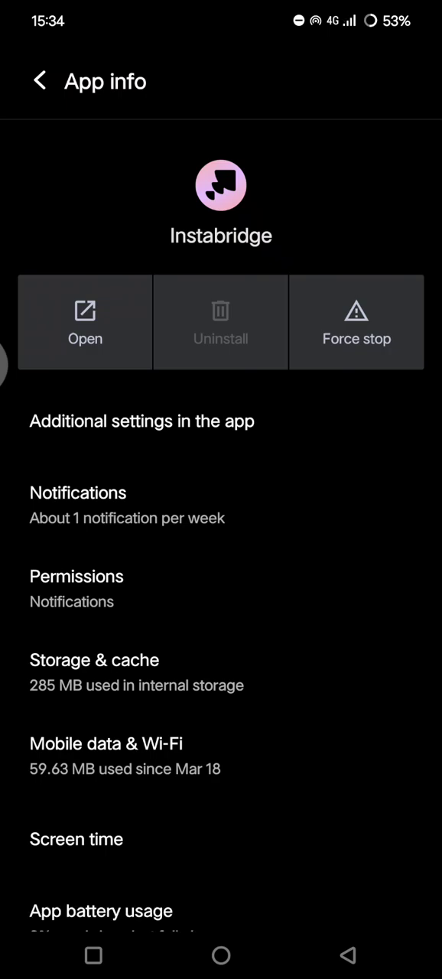
pyautogui.click(95, 671)
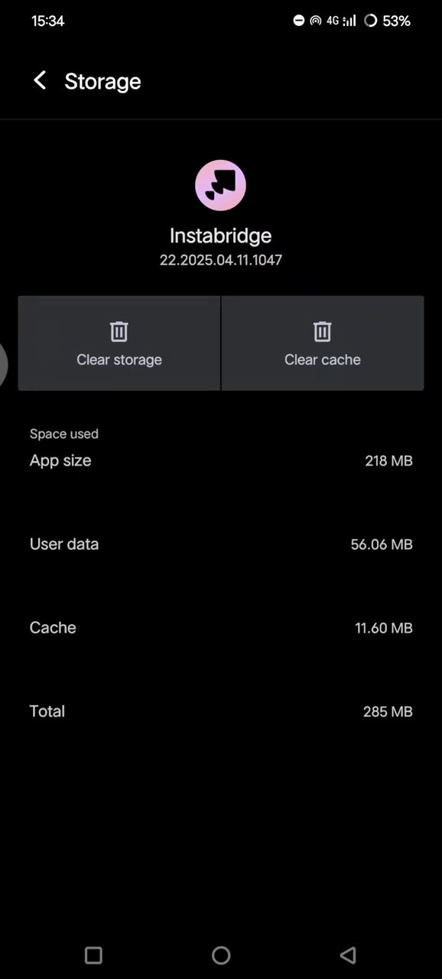
pyautogui.click(119, 343)
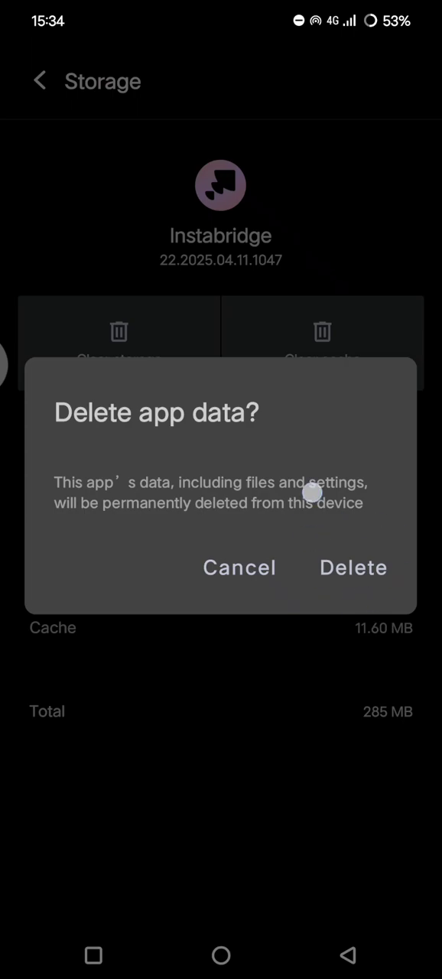
pyautogui.click(239, 567)
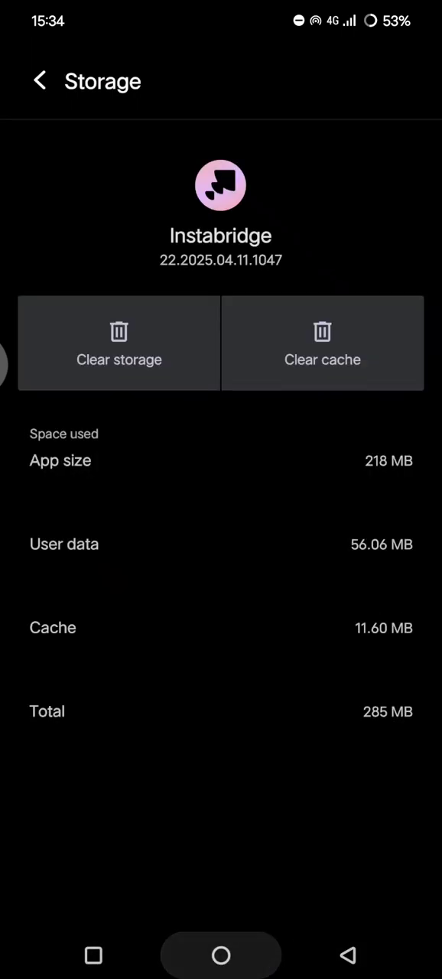
pyautogui.click(221, 955)
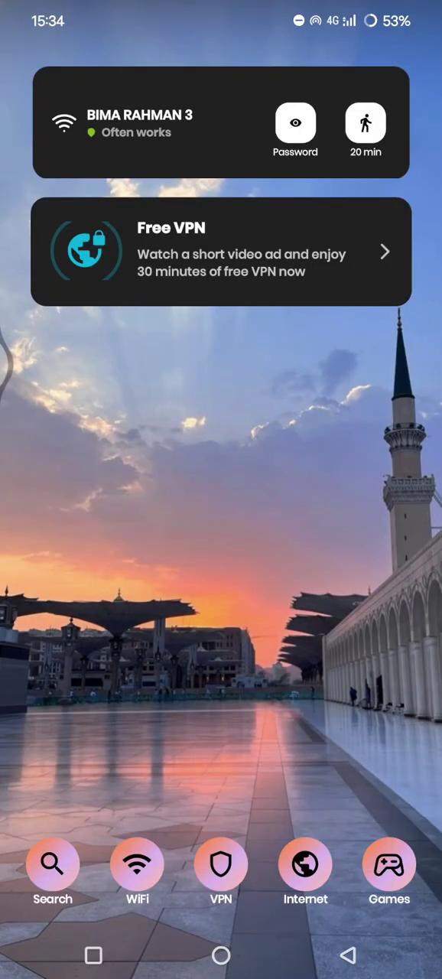
# Reach the Play Store from the app drawer and start a search for Instabridge
pyautogui.scroll(3)
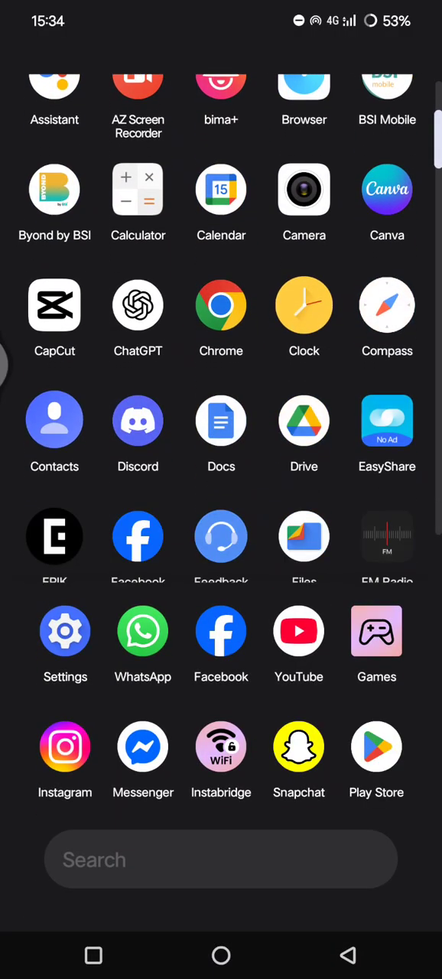
pyautogui.scroll(-3)
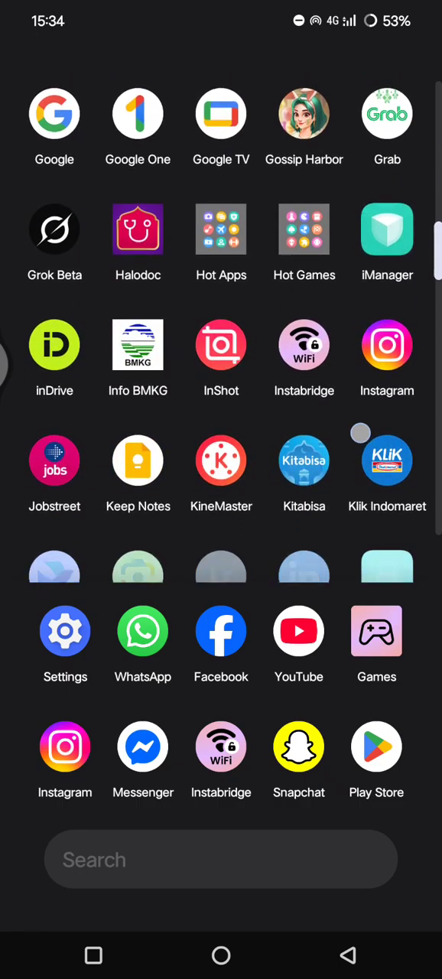
pyautogui.scroll(-3)
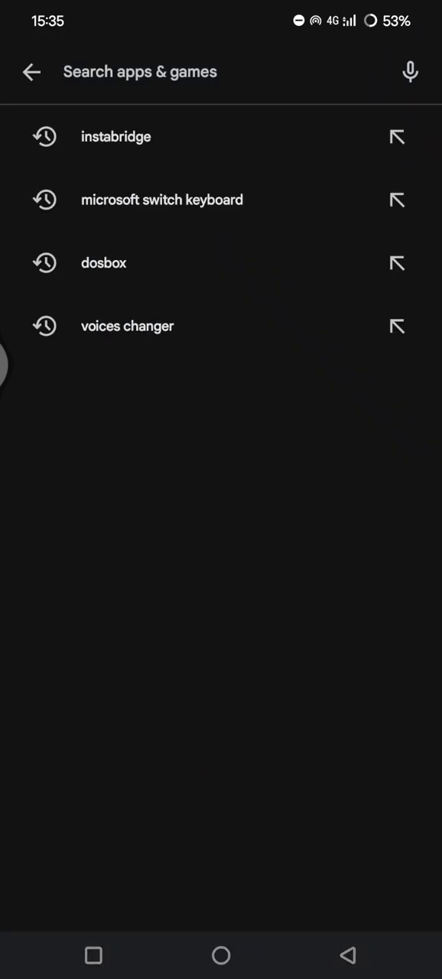
pyautogui.click(117, 136)
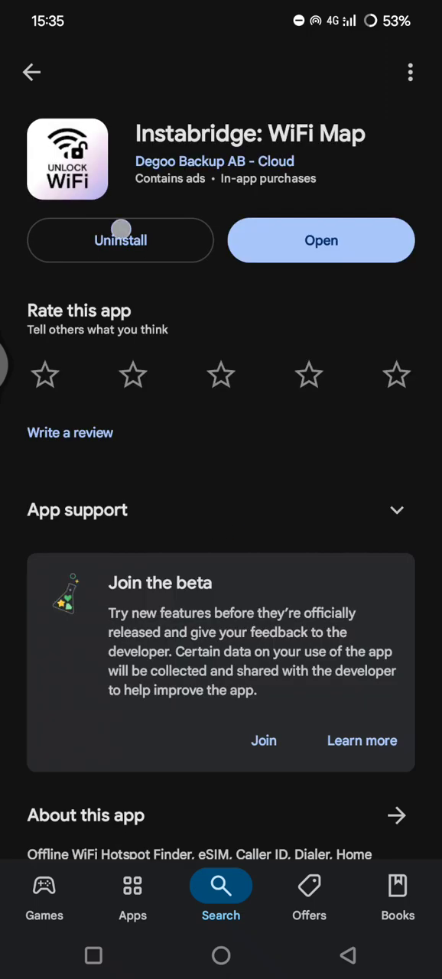
# Uninstall Instabridge: WiFi Map from its Play Store page and confirm
pyautogui.click(119, 240)
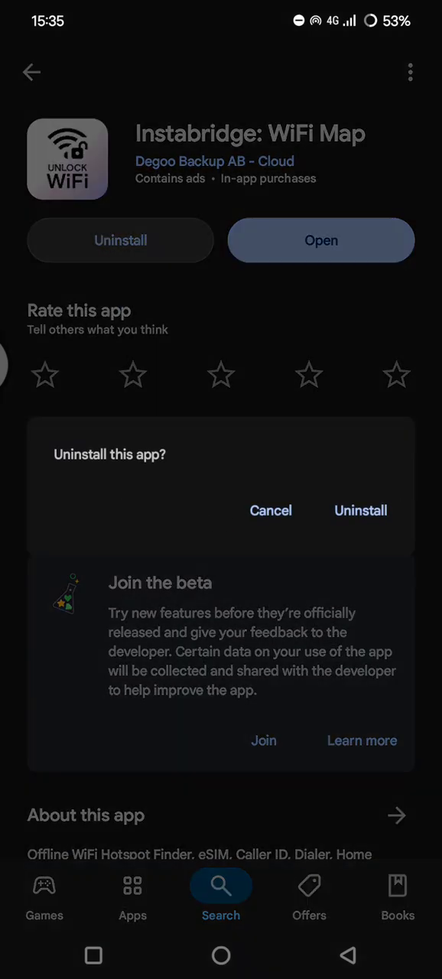
pyautogui.click(269, 511)
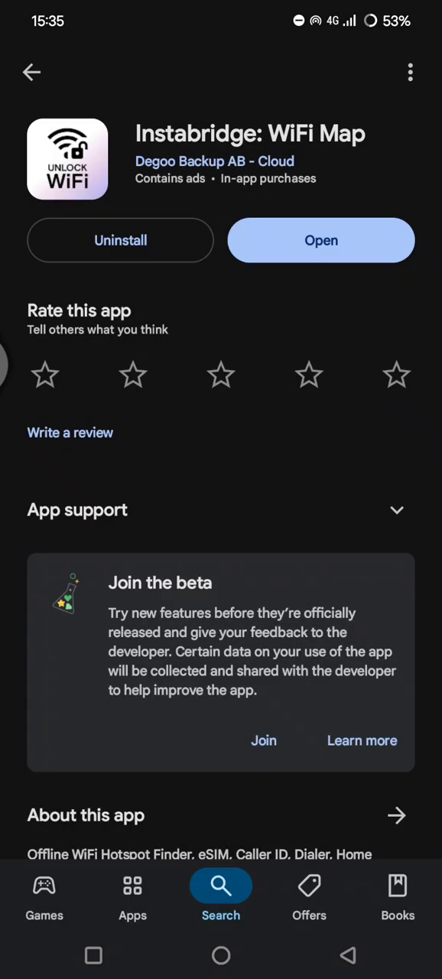
pyautogui.click(119, 240)
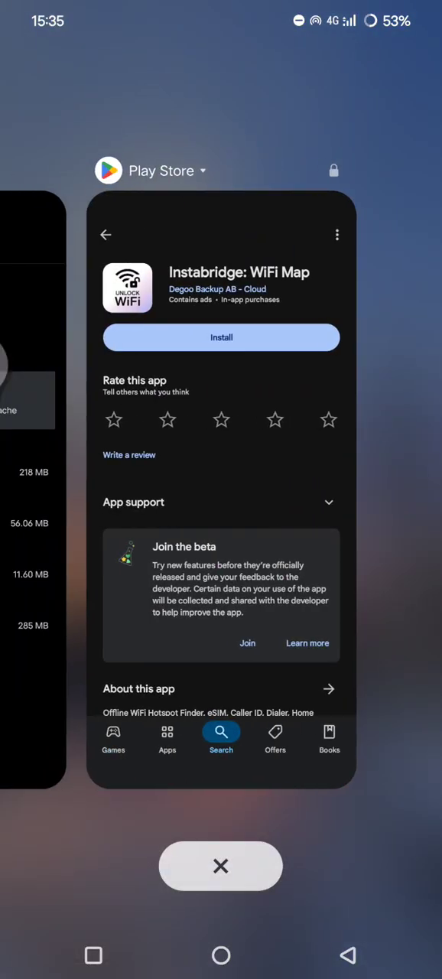
# Clear recent apps and search the app drawer for 'ins', showing only Instagram and InShot
pyautogui.click(220, 866)
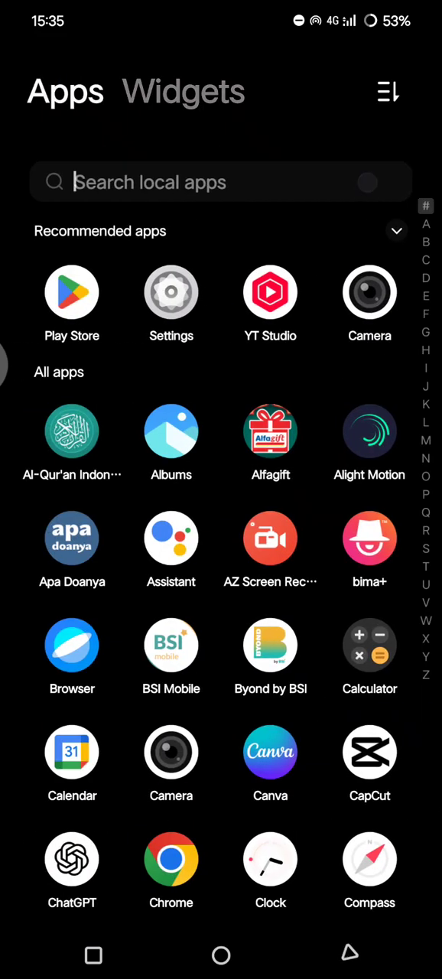
pyautogui.write('ins')
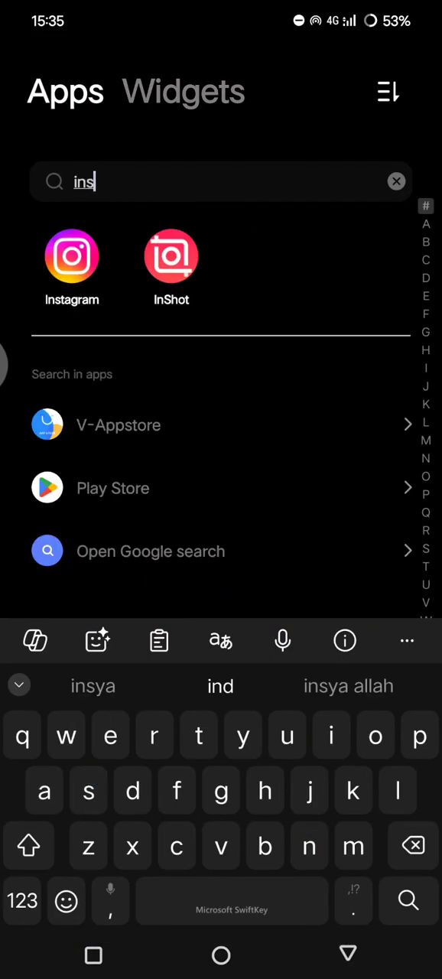